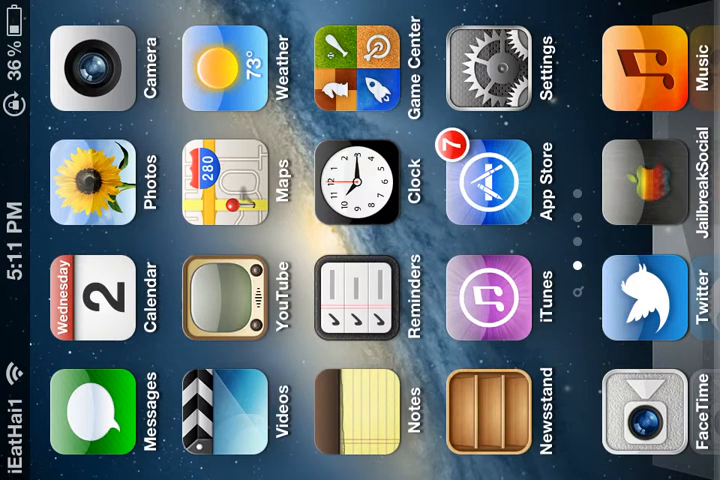
# Step: Swipe across the home screen to reach Safari's page
pyautogui.hscroll(-3)
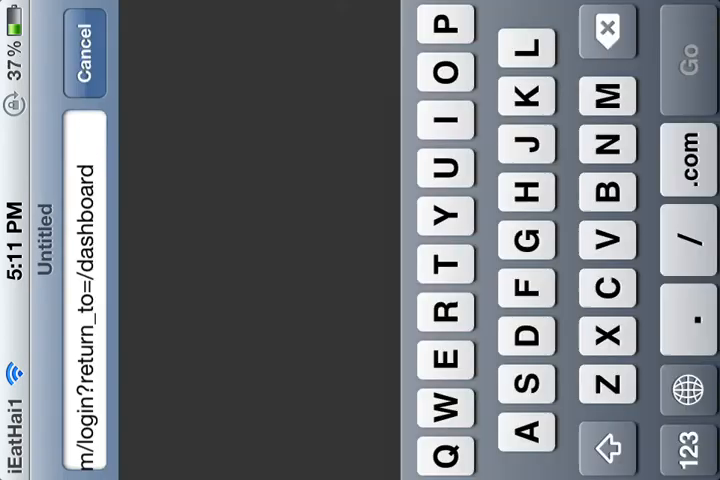
# Step: Enter ibuildapp.com/web-jailbreaksocial in the address bar and load the JailbreakSocial suggestion
pyautogui.click(604, 27)
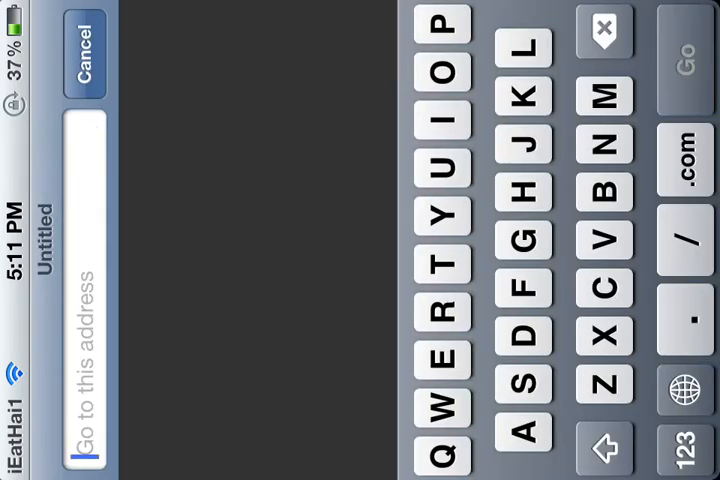
pyautogui.write('ibuildapp.com/')
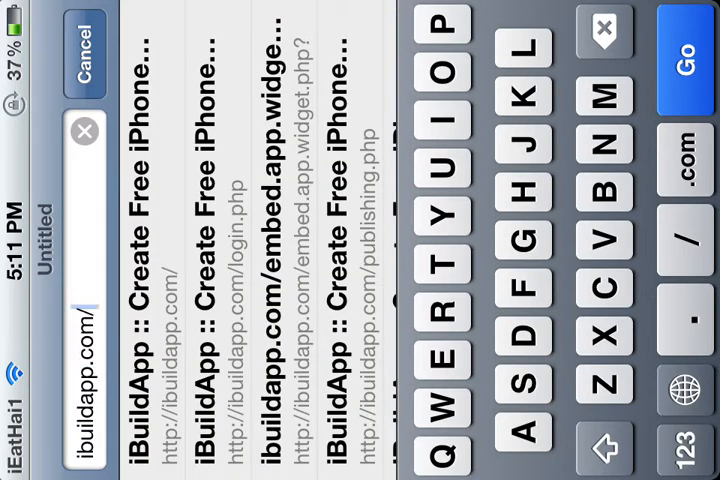
pyautogui.write('web-jailbr')
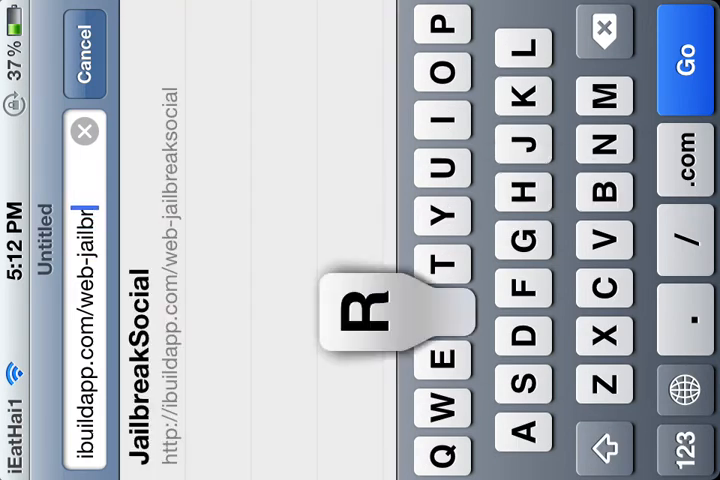
pyautogui.click(444, 310)
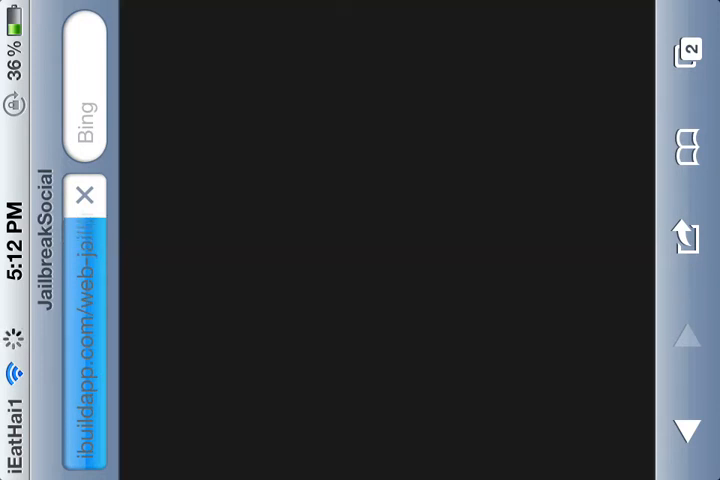
# Step: Show Safari's Add Bookmark, Reading List and Add to Home Screen options
pyautogui.click(686, 234)
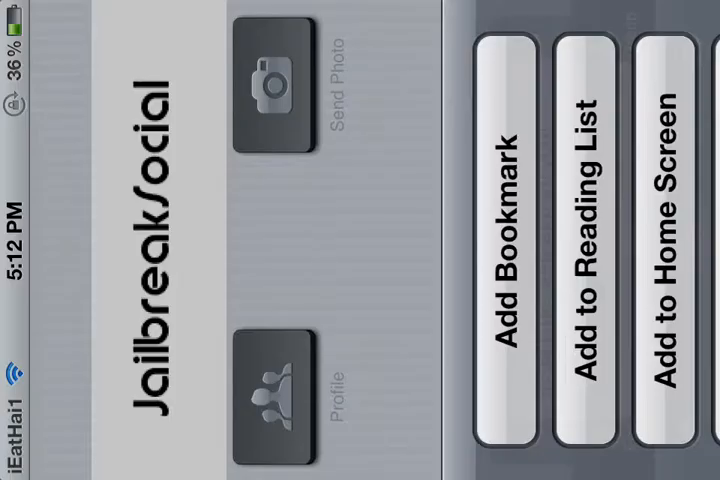
# Step: Add JailbreakSocial to the home screen, launch its icon and open the Feed tab
pyautogui.click(675, 240)
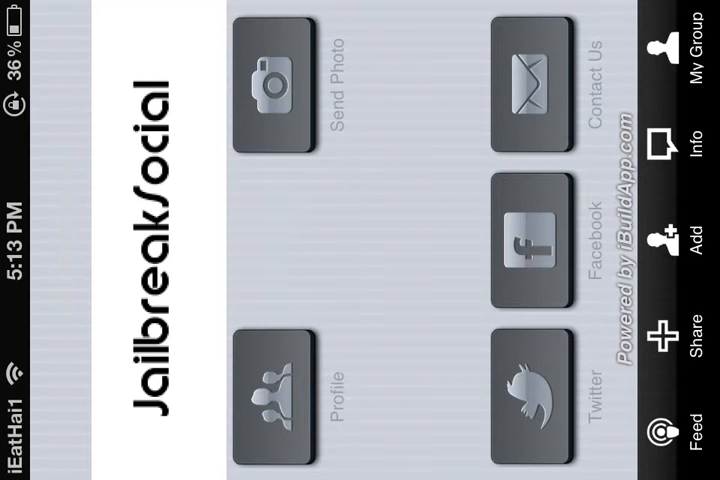
pyautogui.click(531, 90)
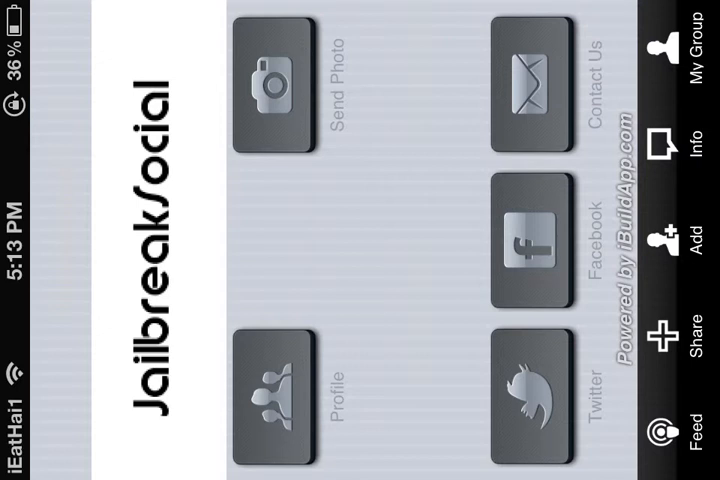
pyautogui.click(688, 440)
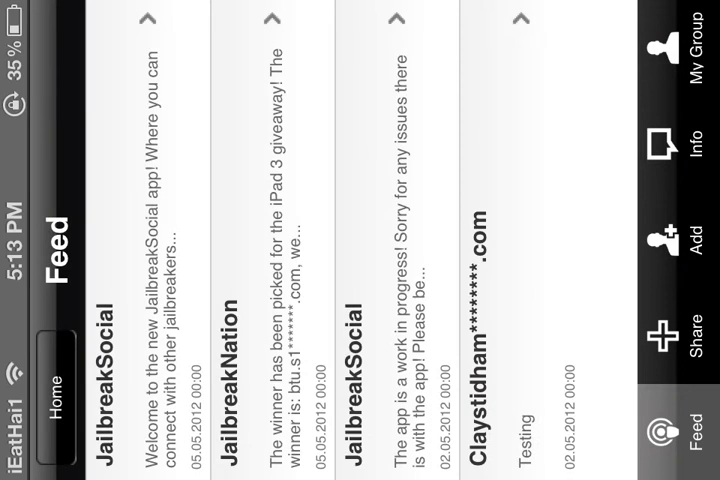
# Step: Open the Share tab with its empty post text box
pyautogui.hscroll(-3)
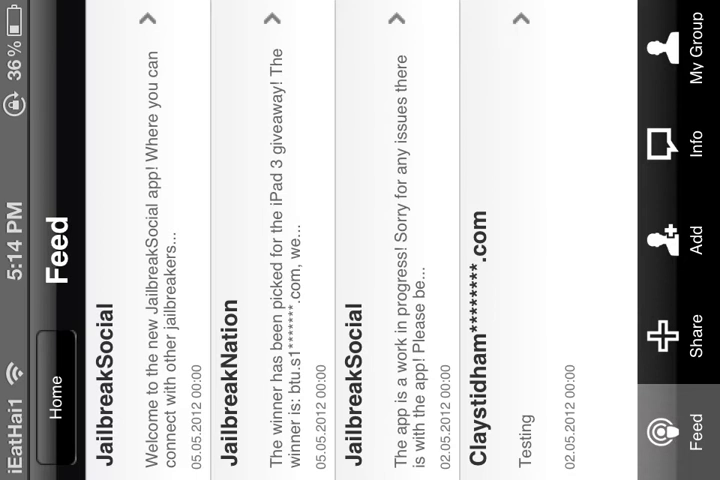
pyautogui.click(686, 341)
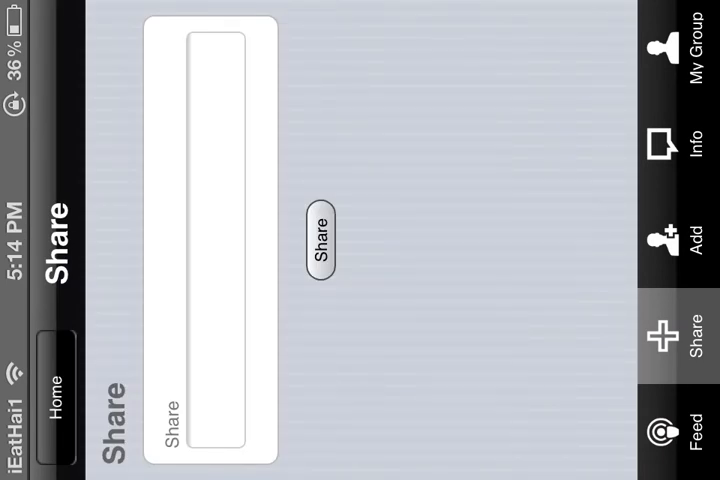
# Step: Visit the Add Jailbreakers and My Group tabs, ending on the Info tab
pyautogui.click(685, 240)
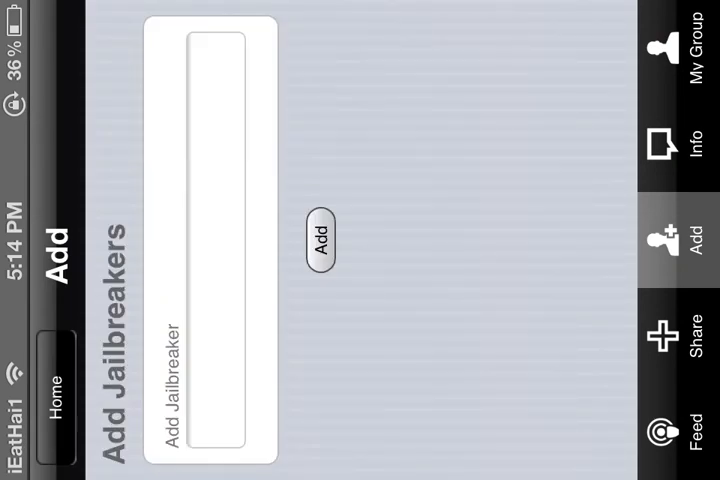
pyautogui.click(688, 45)
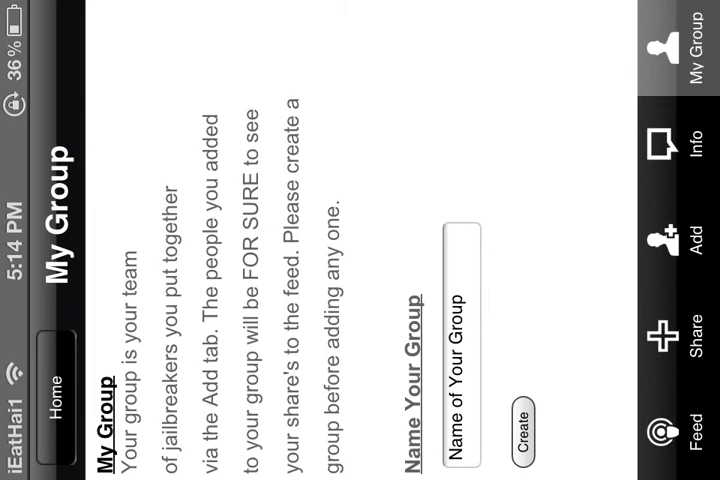
pyautogui.click(679, 150)
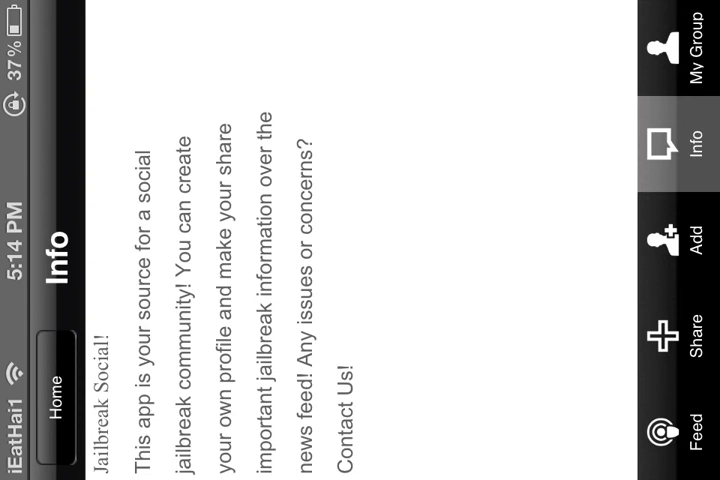
# Step: Revisit the Add tab, then go Home to the Profile, Send Photo and Contact Us menu
pyautogui.click(670, 240)
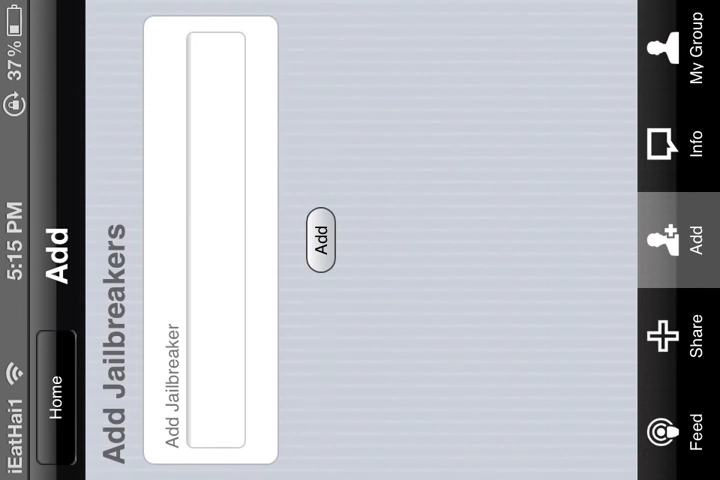
pyautogui.click(691, 440)
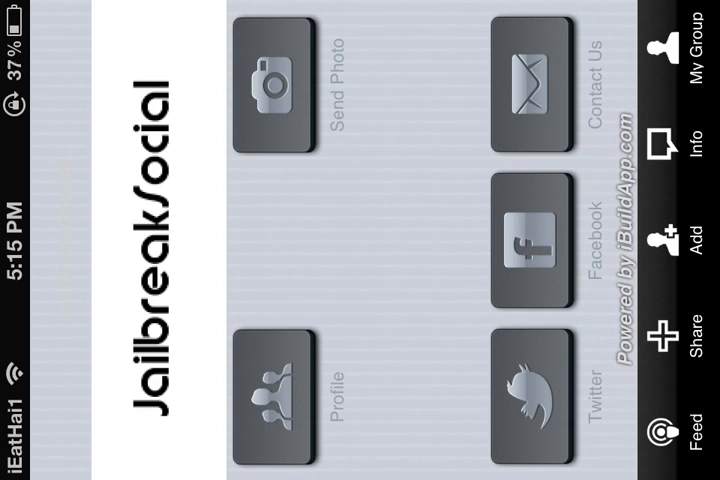
# Step: Leave the web app and open Display Recorder's Stop Recording prompt
pyautogui.press('home')
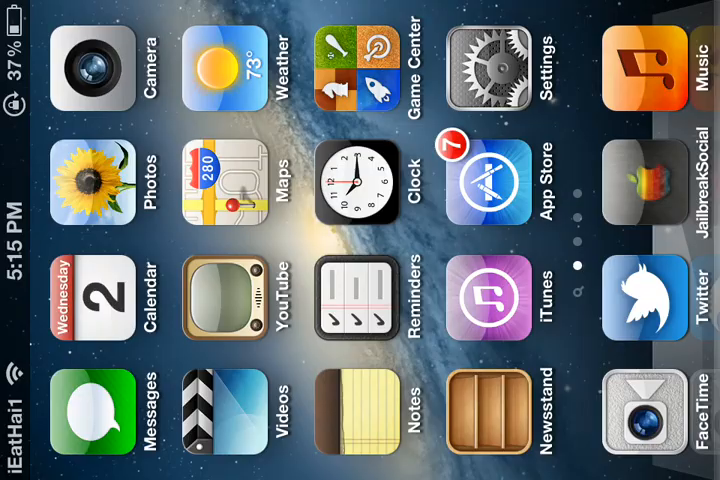
pyautogui.hscroll(-3)
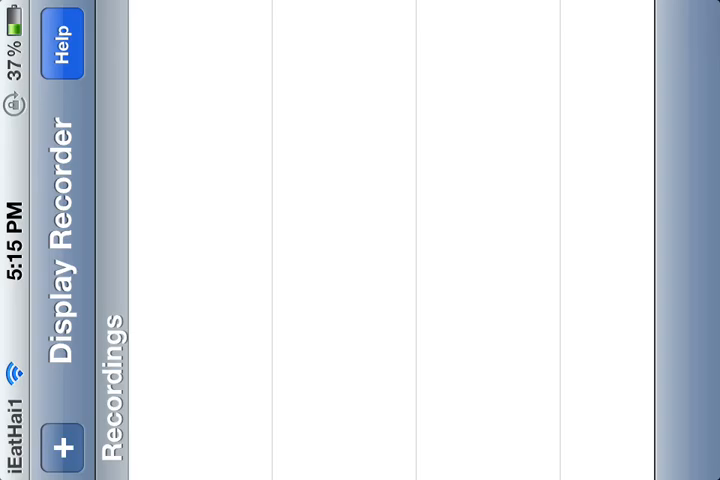
pyautogui.click(67, 447)
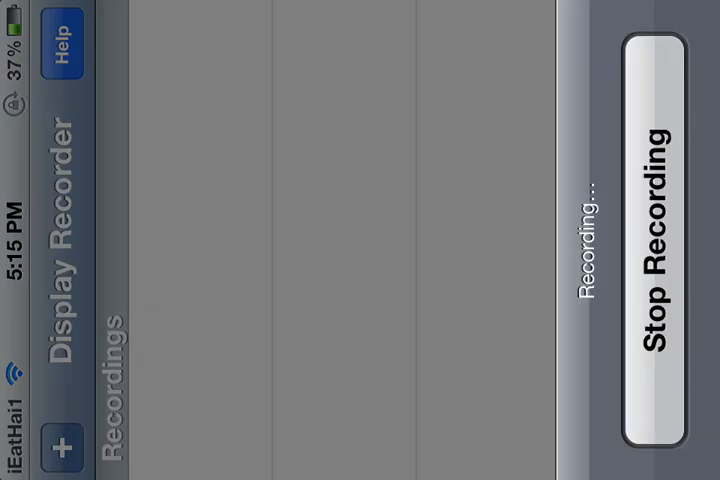